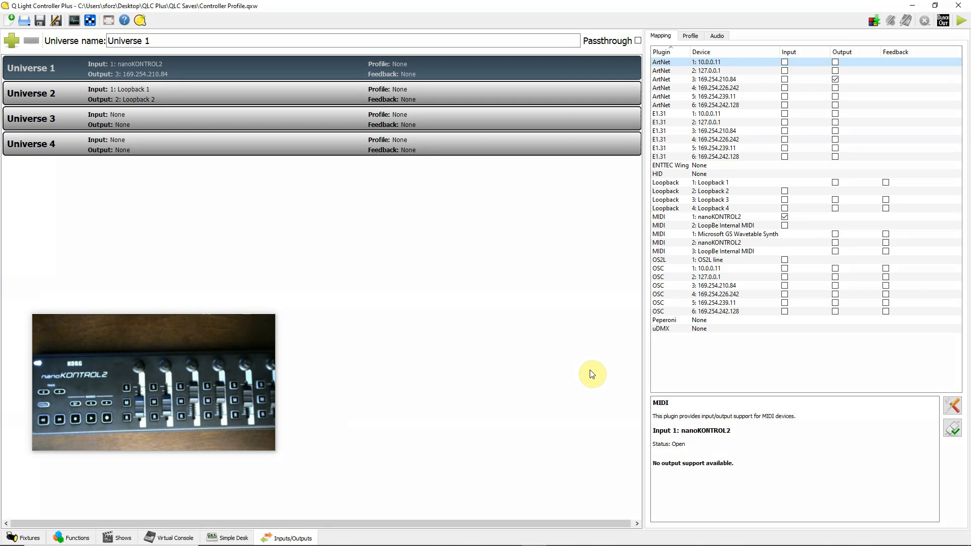
pyautogui.moveTo(539, 259)
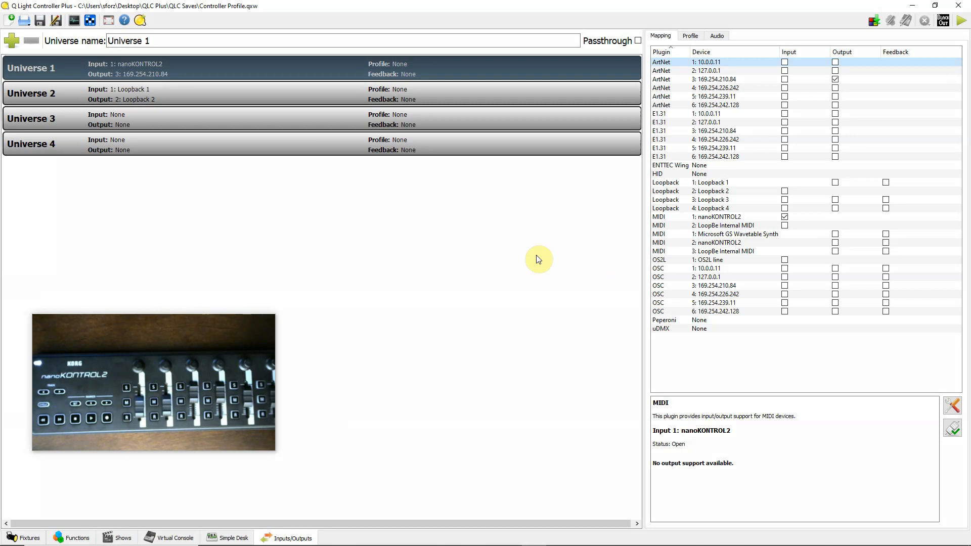
pyautogui.moveTo(532, 253)
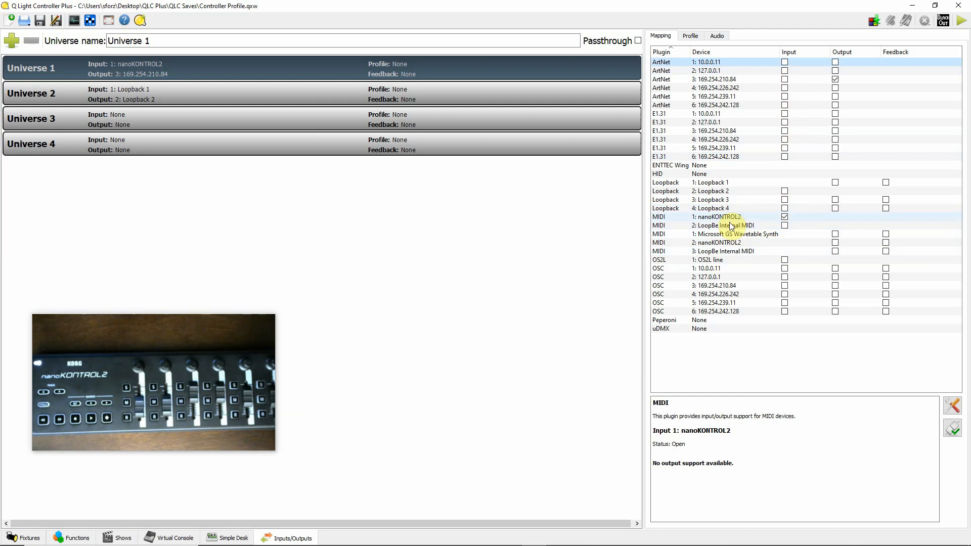
# Step: Create a new input profile named Korg 'Special', keep type MIDI, and show its channel list
pyautogui.click(785, 217)
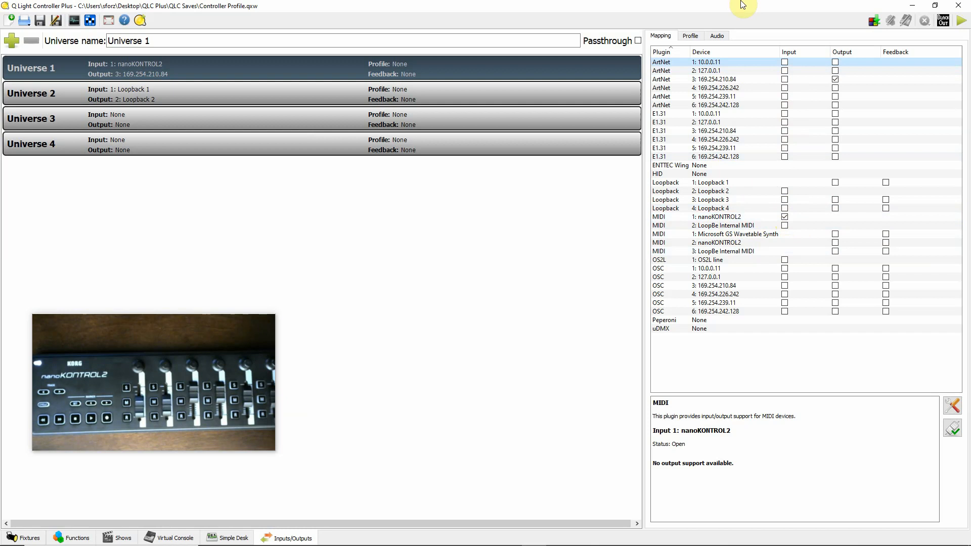
pyautogui.click(690, 35)
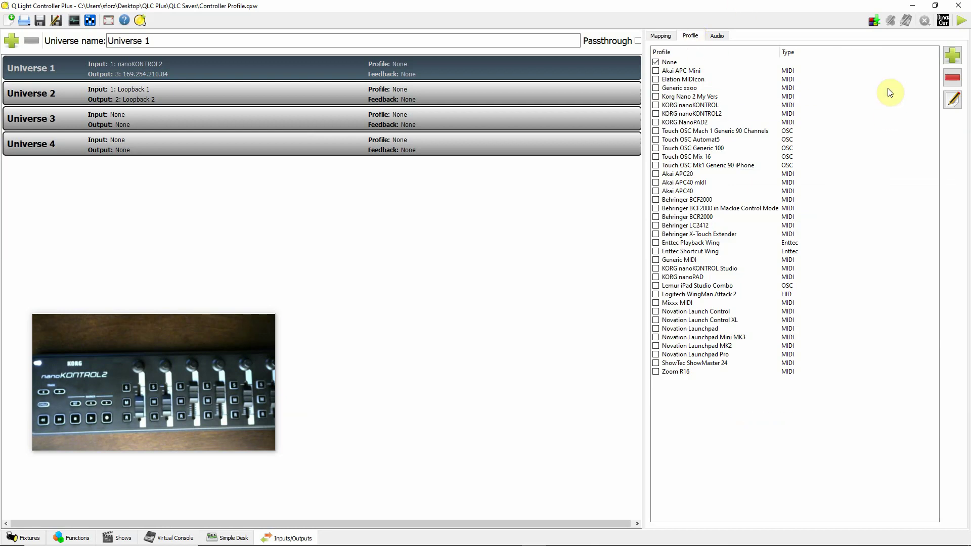
pyautogui.click(952, 54)
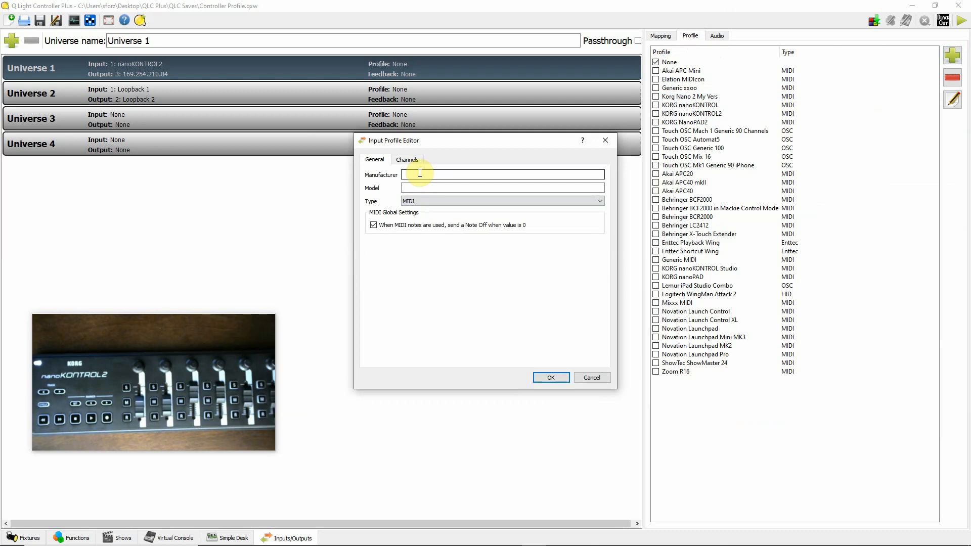
pyautogui.write('Korrg')
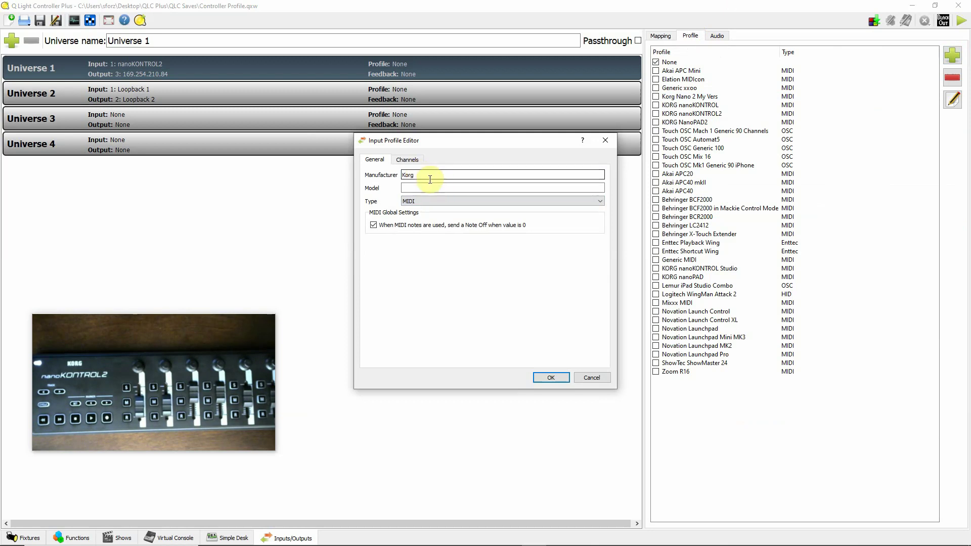
pyautogui.write('S')
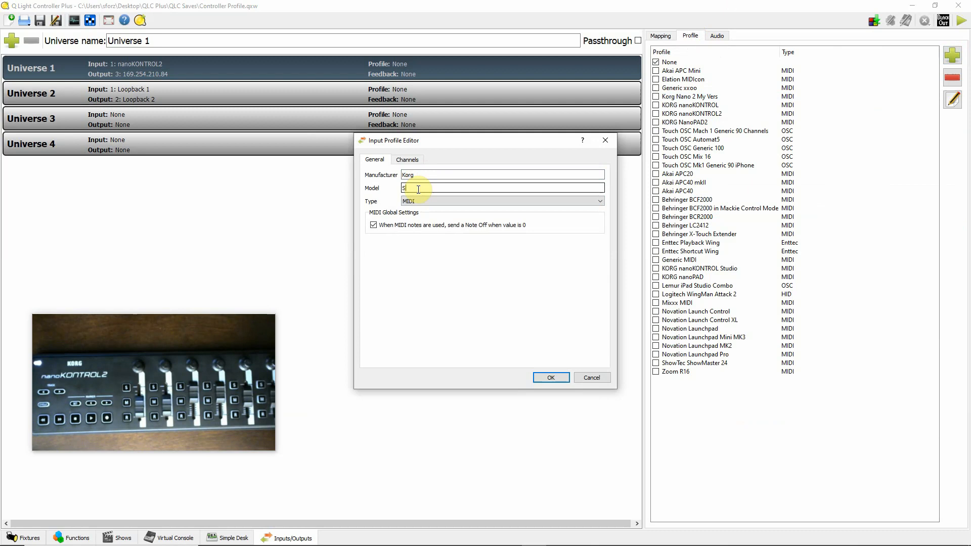
pyautogui.write('pecial')
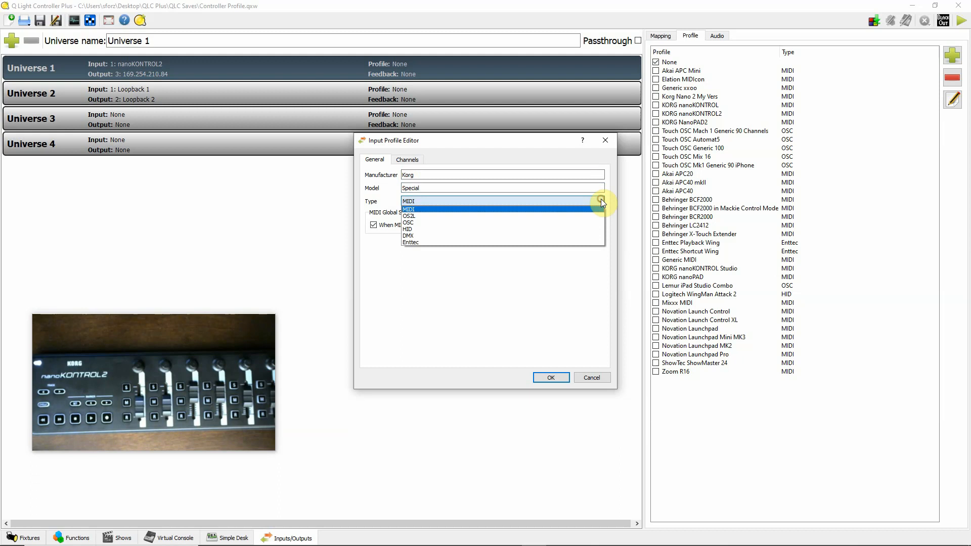
pyautogui.click(408, 208)
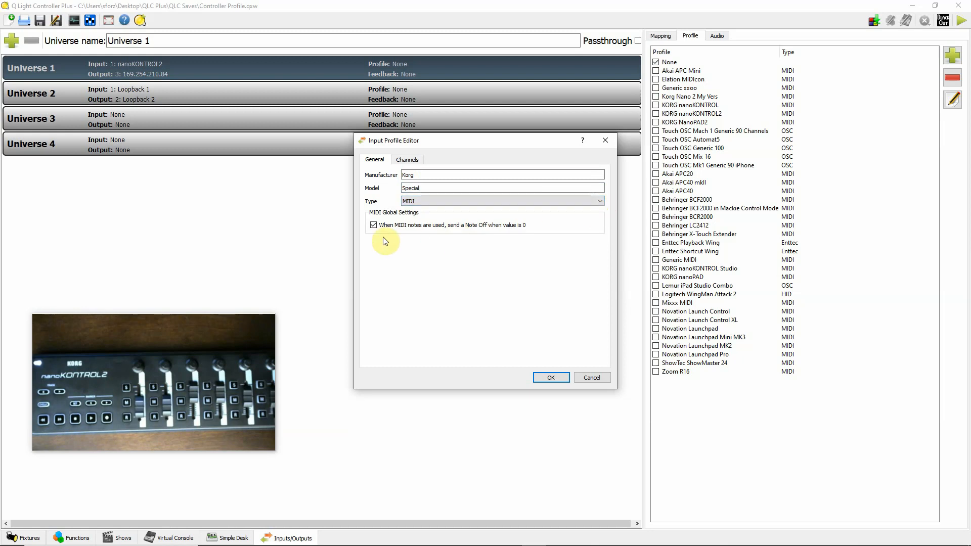
pyautogui.moveTo(436, 234)
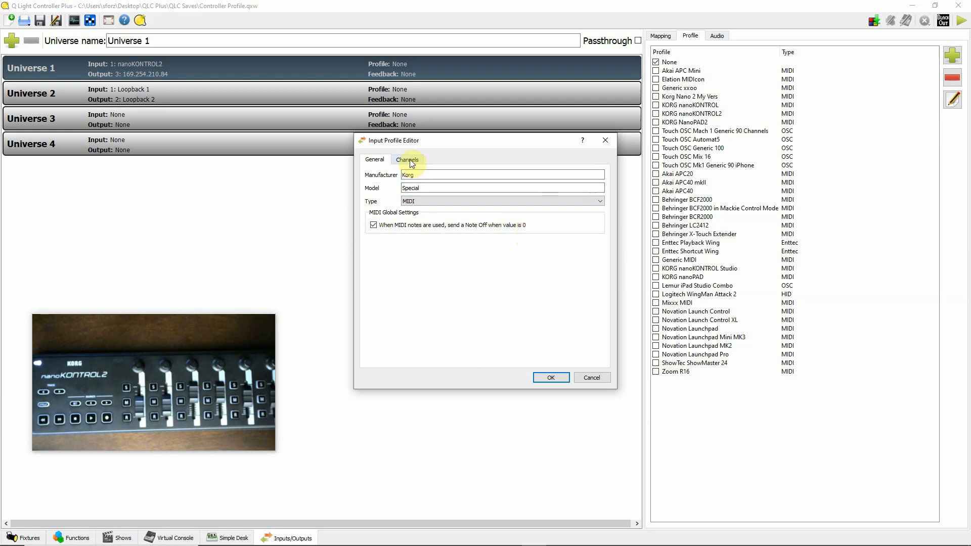
pyautogui.click(407, 159)
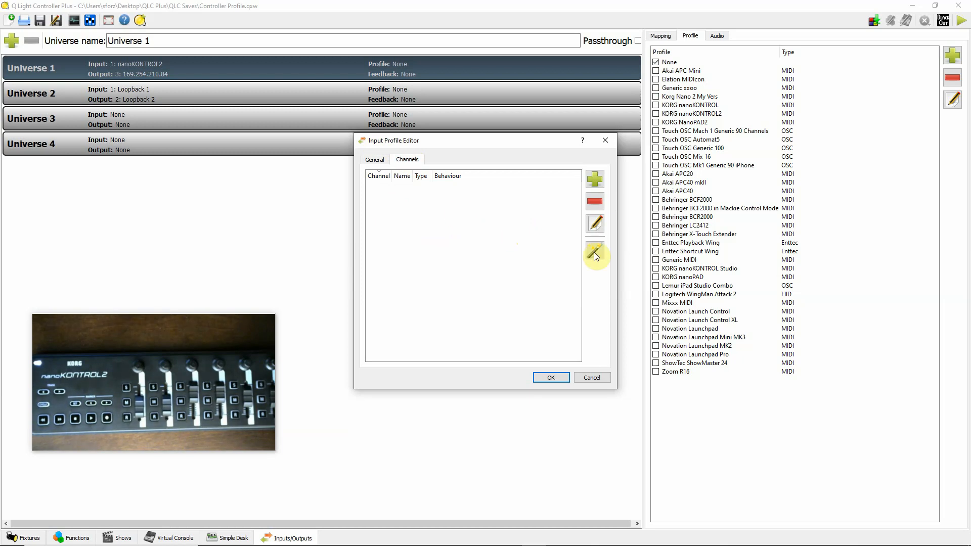
# Step: Start the channel wizard and dismiss its notice to begin detecting controller channels
pyautogui.click(595, 253)
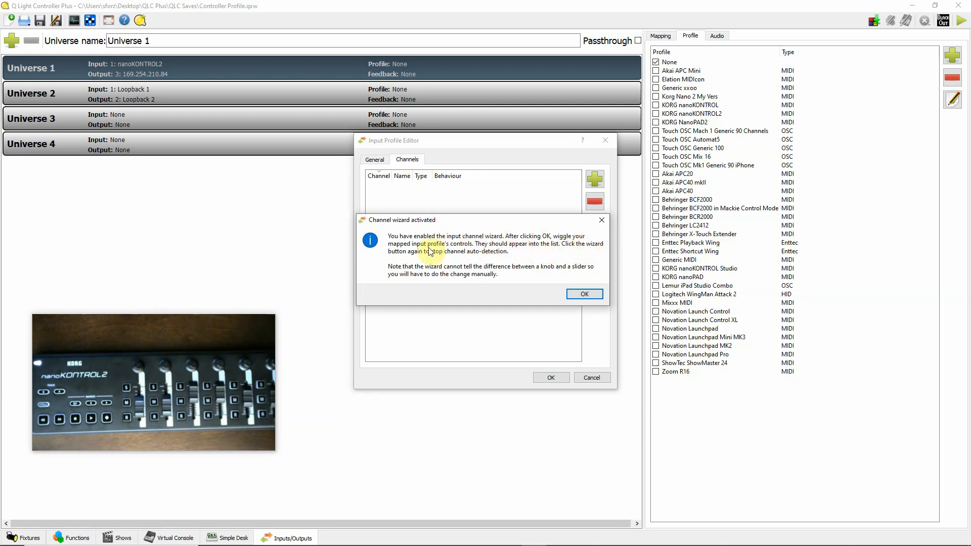
pyautogui.moveTo(529, 284)
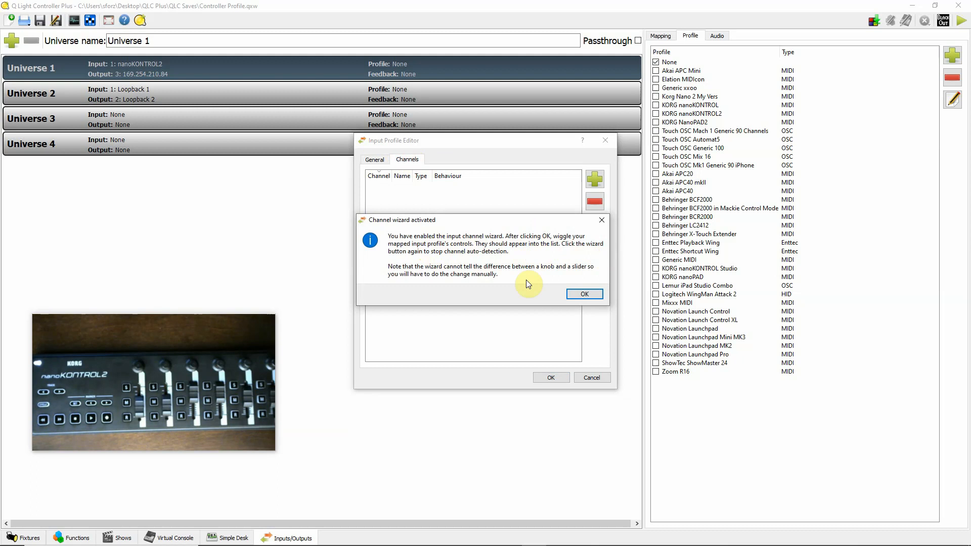
pyautogui.click(584, 294)
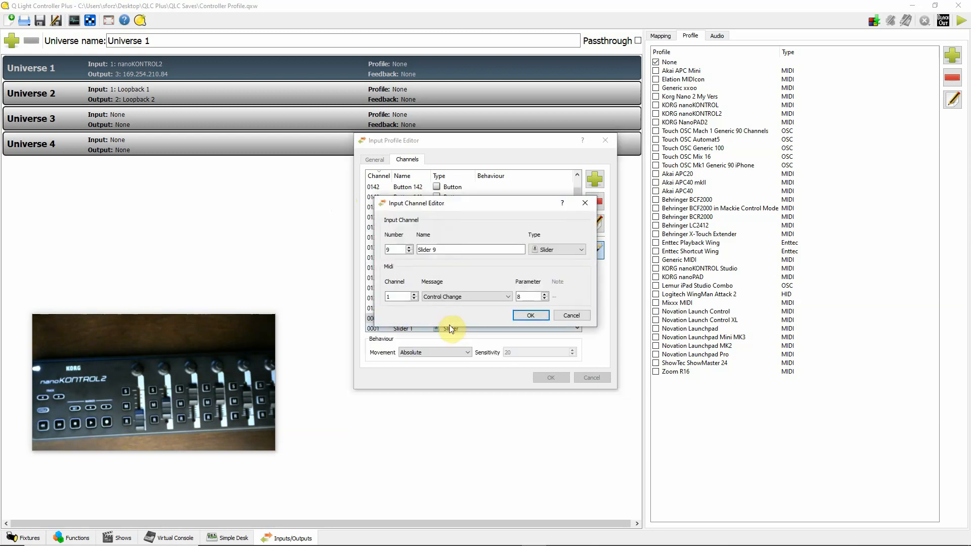
# Step: Change Slider 9's channel type to Knob and scroll down the detected channels
pyautogui.click(582, 249)
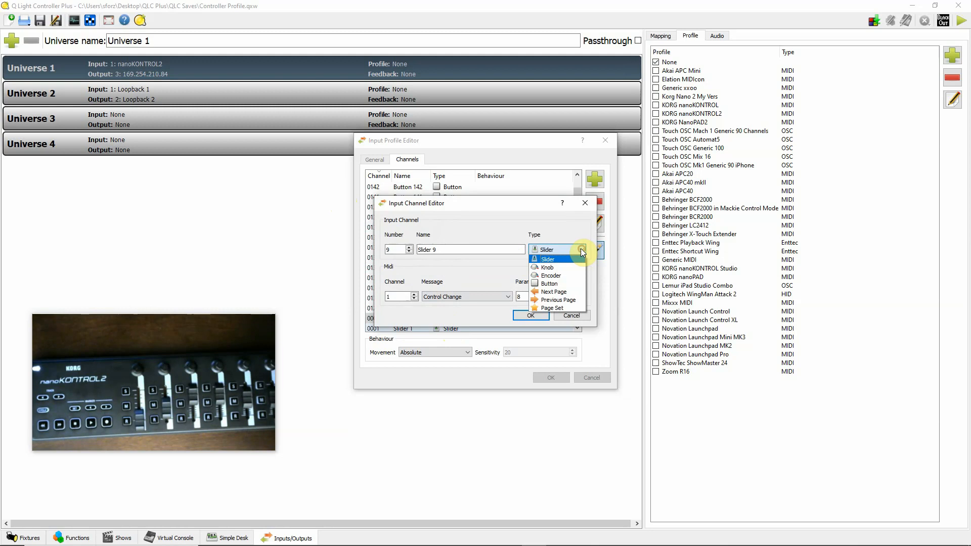
pyautogui.click(546, 267)
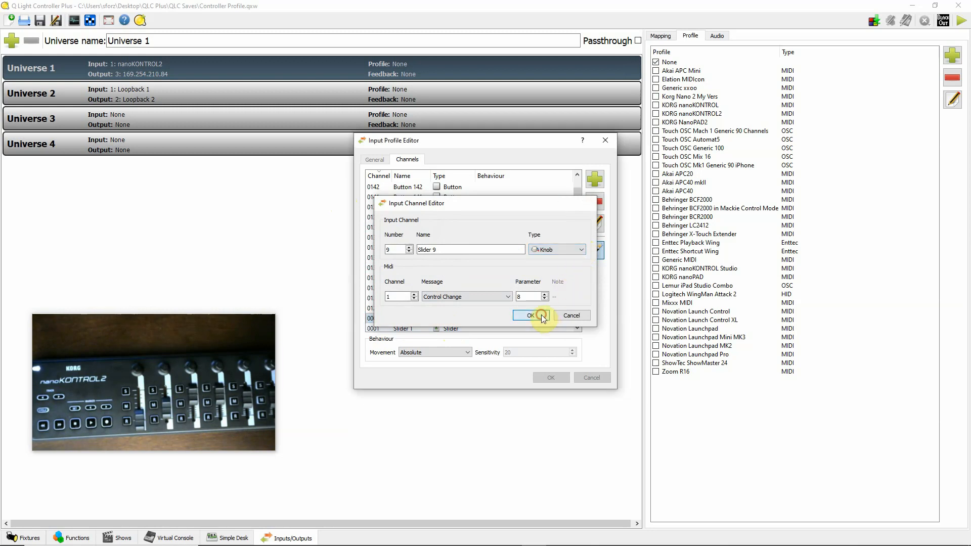
pyautogui.click(531, 316)
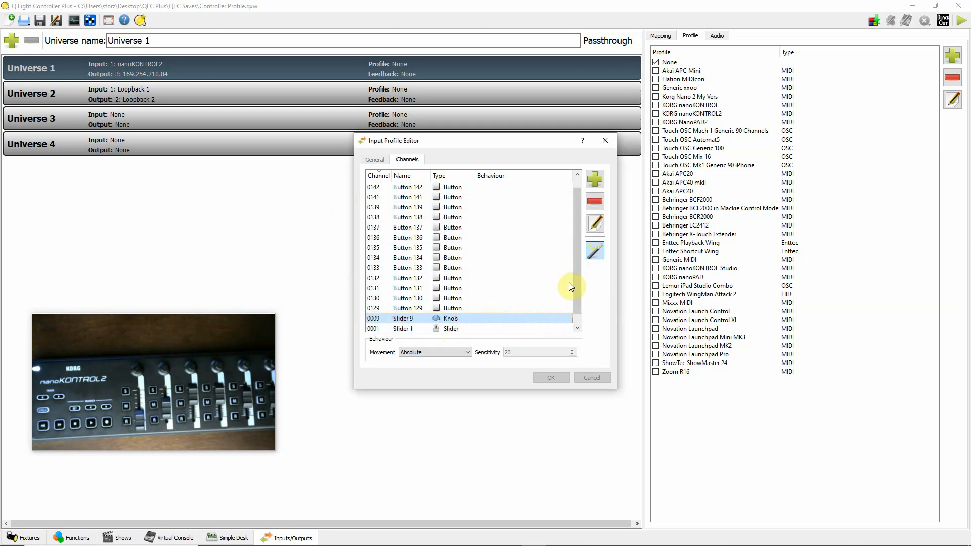
pyautogui.scroll(-3)
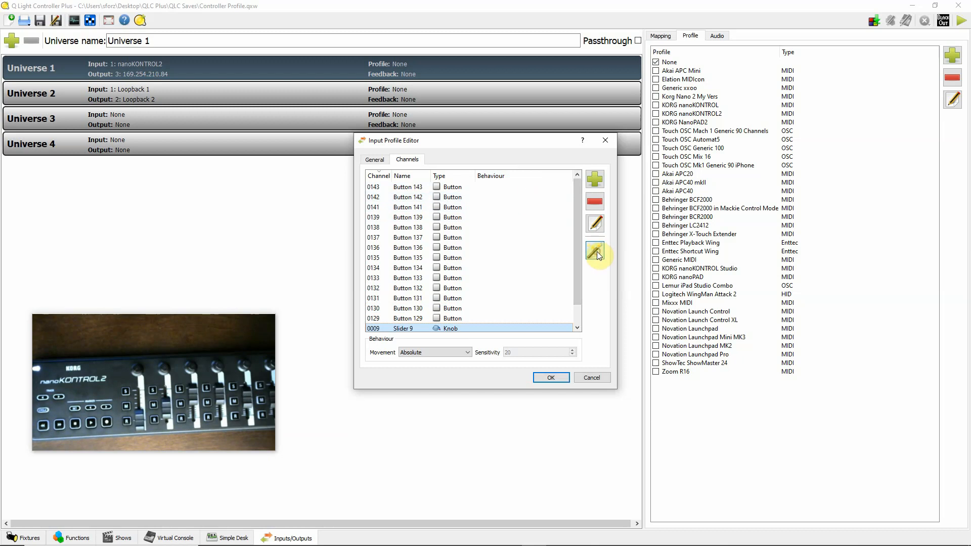
pyautogui.click(595, 251)
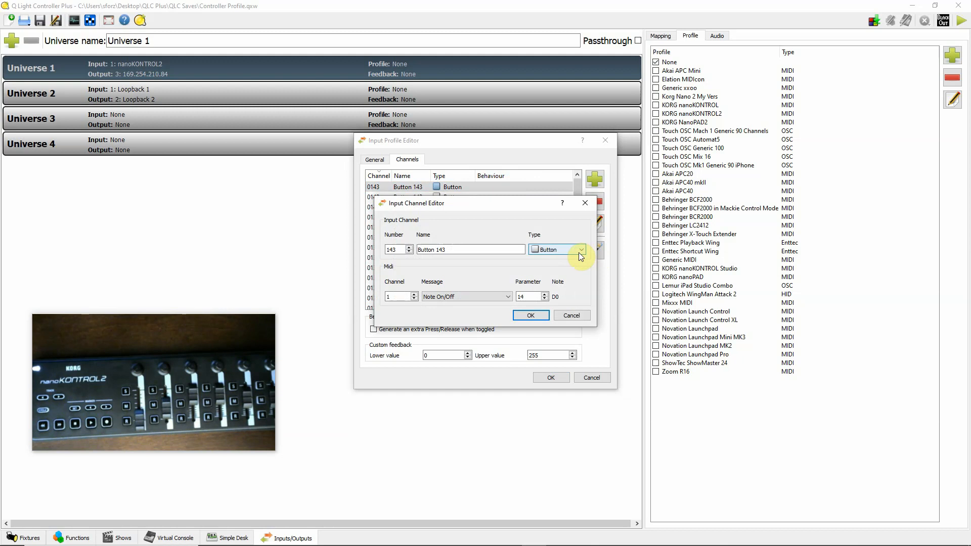
pyautogui.click(508, 296)
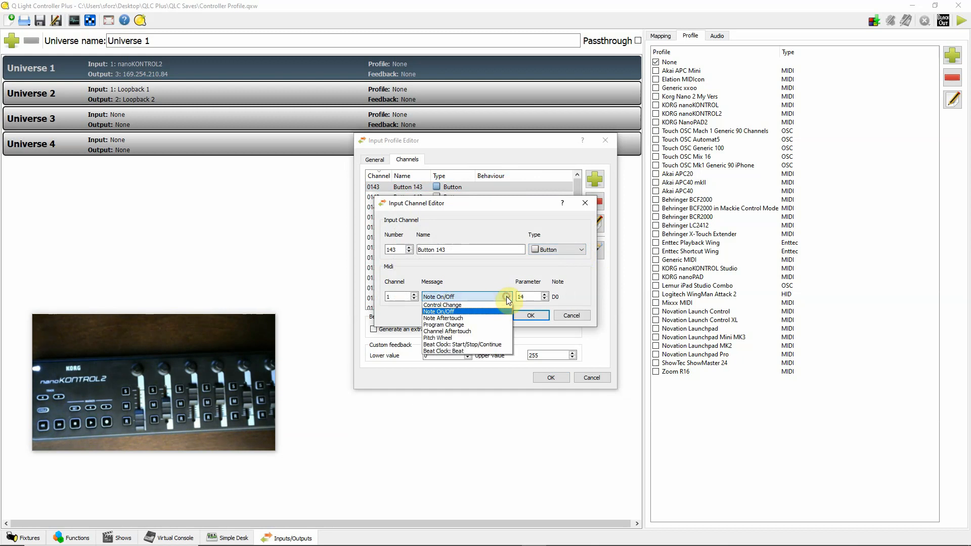
pyautogui.click(439, 312)
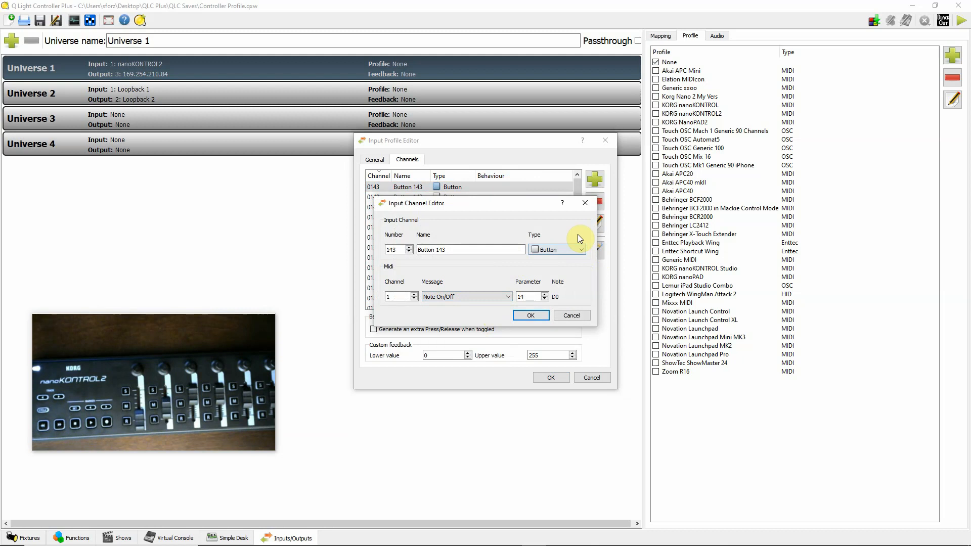
pyautogui.click(583, 249)
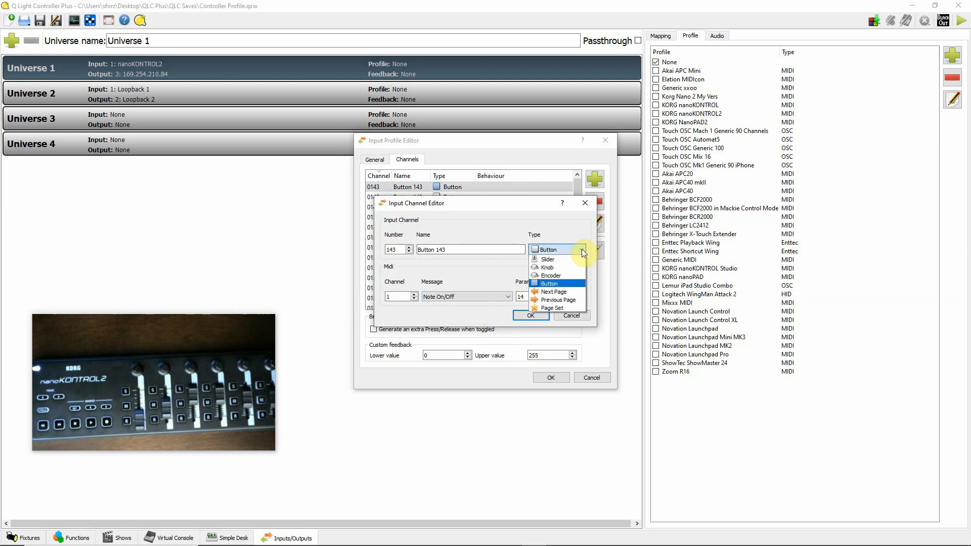
pyautogui.click(549, 283)
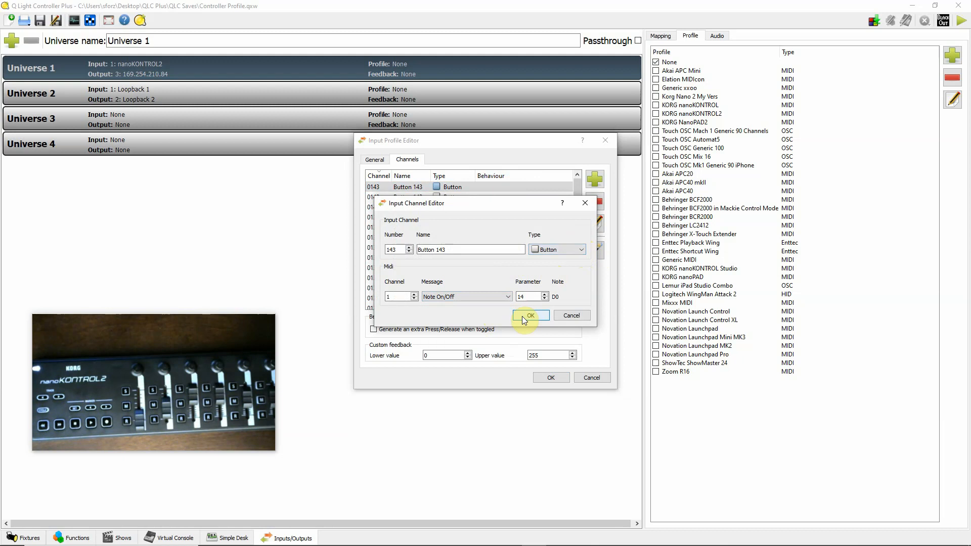
pyautogui.moveTo(570, 285)
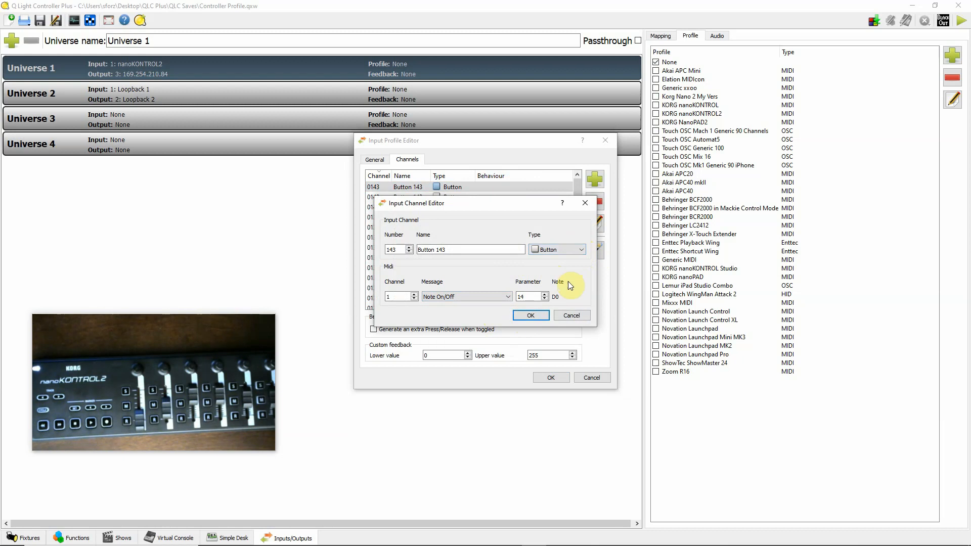
pyautogui.click(531, 315)
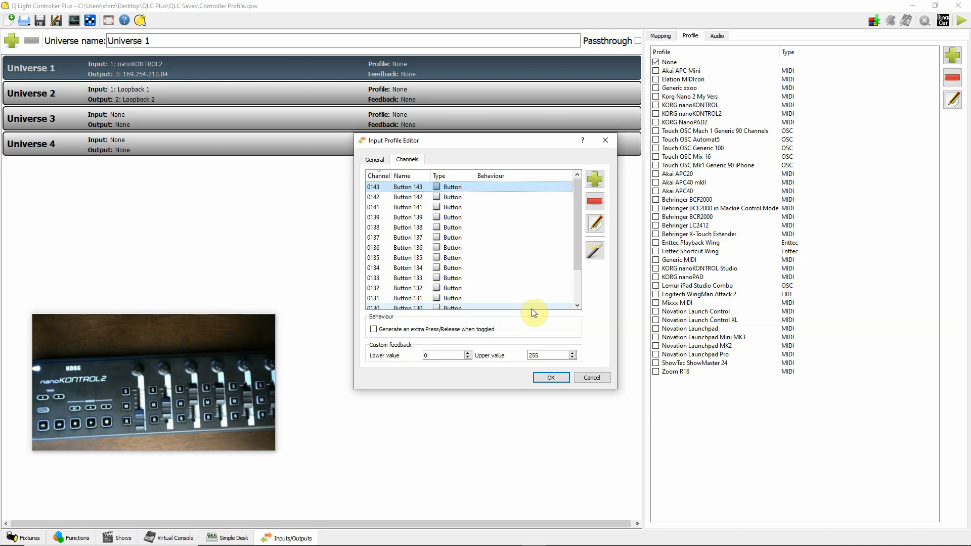
pyautogui.scroll(-3)
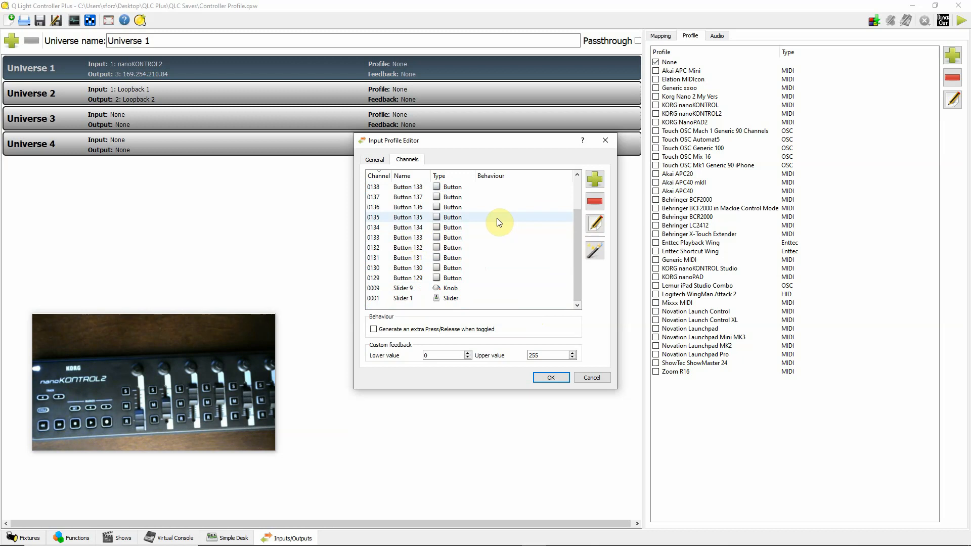
# Step: Save the Korg Special profile and close the Input Profile Editor
pyautogui.click(551, 377)
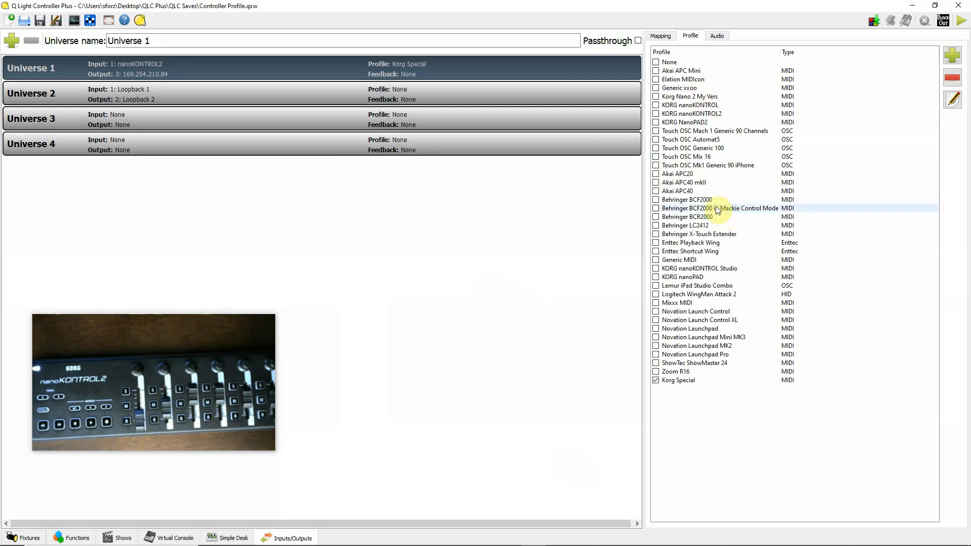
pyautogui.moveTo(501, 248)
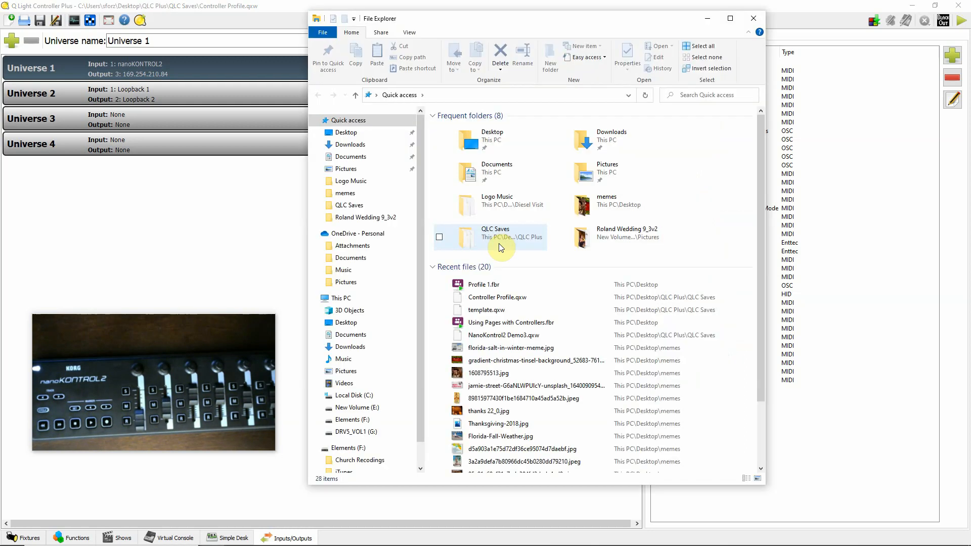
# Step: Browse This PC > C: > Users > home folder > QLC+ > InputProfiles to find Korg-Special.qxi
pyautogui.click(339, 298)
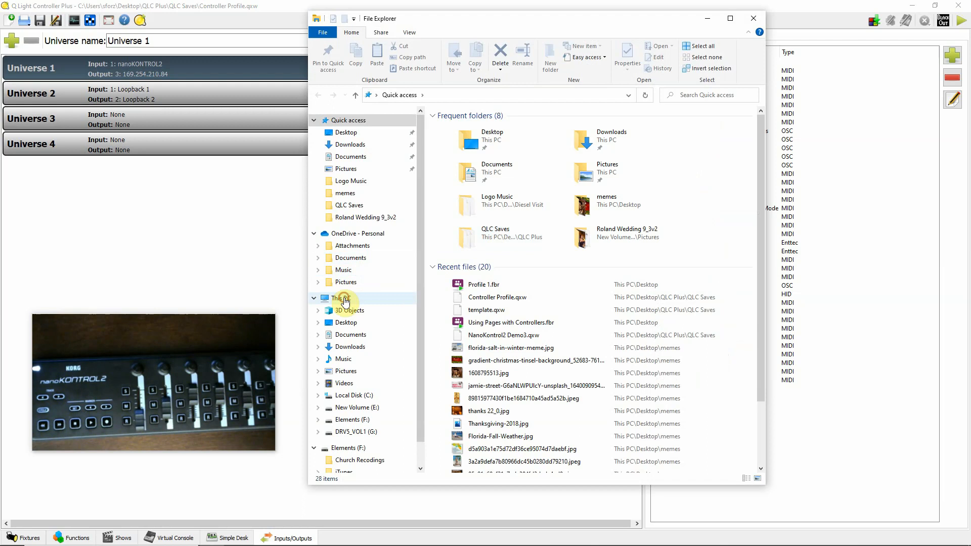
pyautogui.click(340, 298)
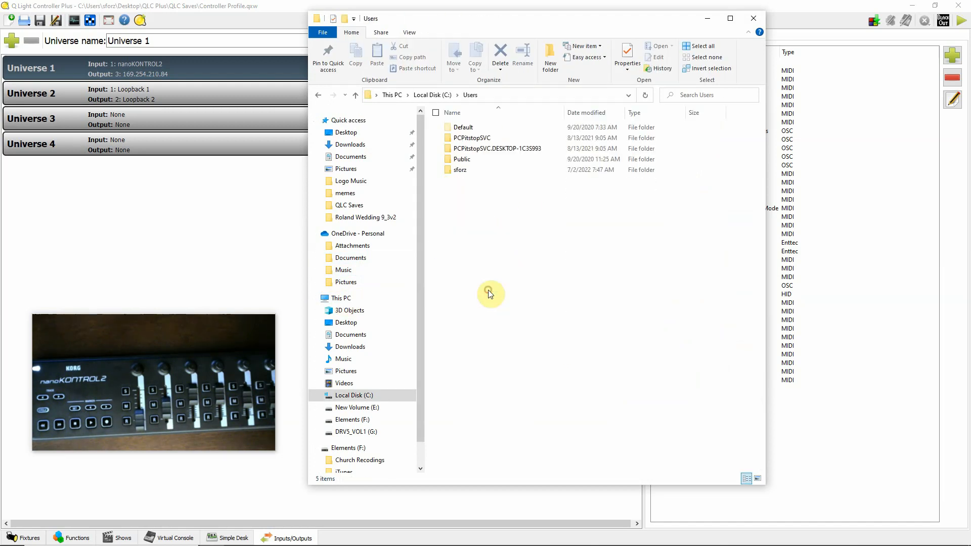
pyautogui.doubleClick(462, 170)
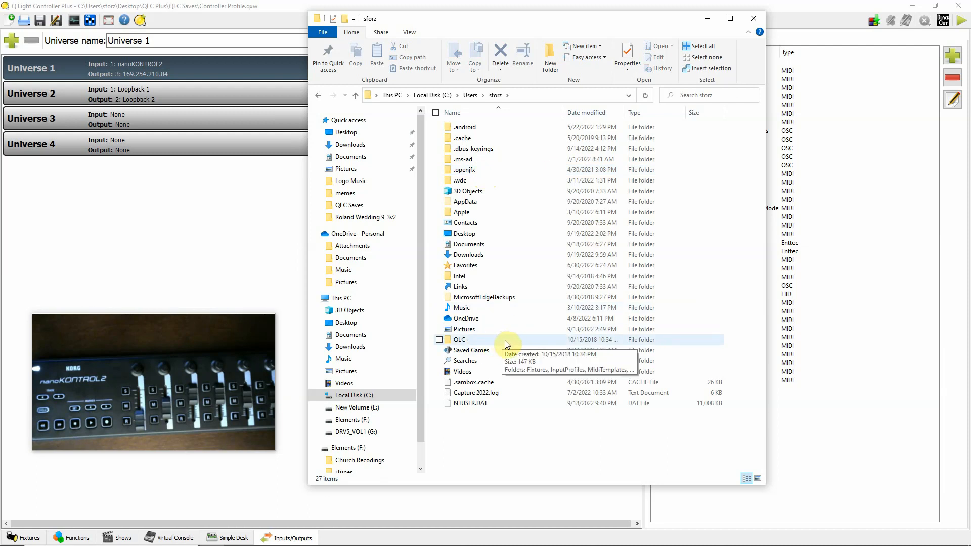
pyautogui.doubleClick(462, 339)
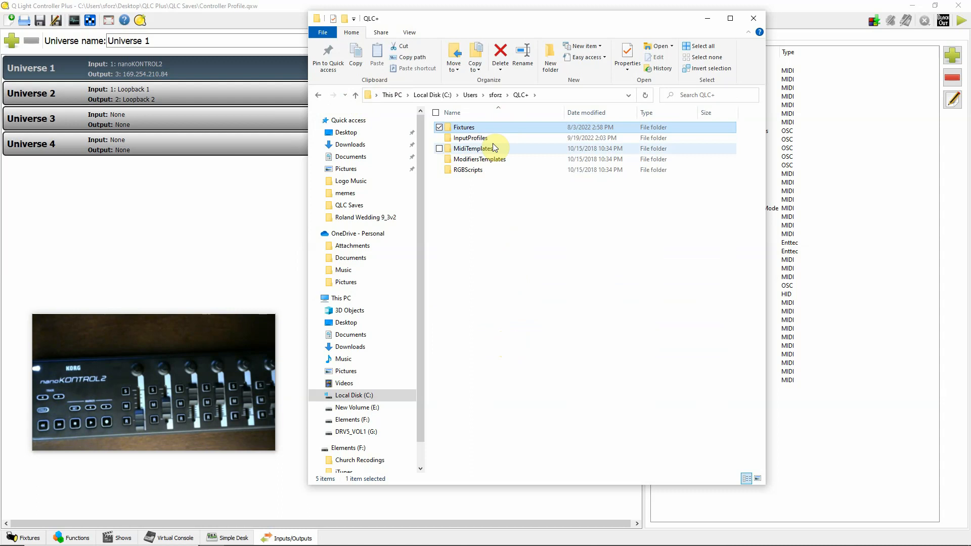
pyautogui.doubleClick(470, 137)
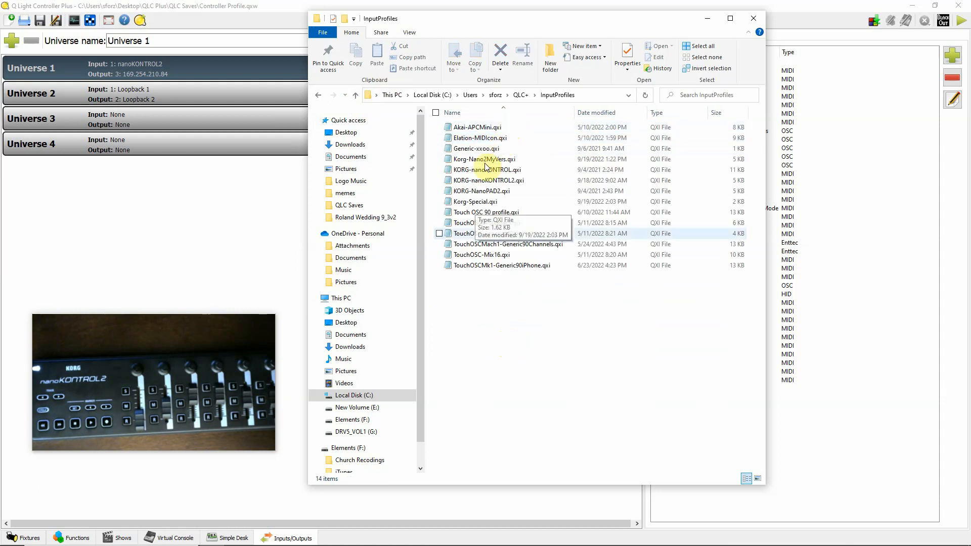
pyautogui.moveTo(476, 234)
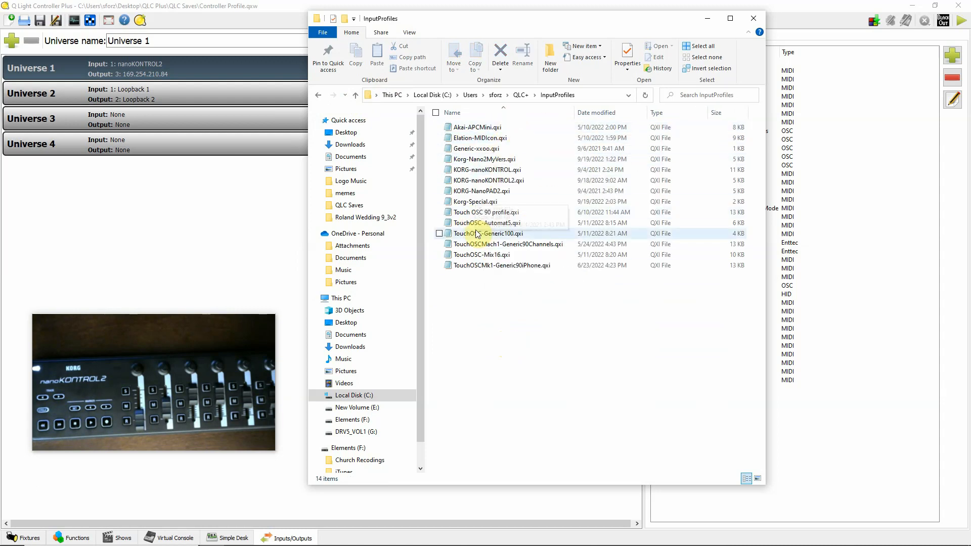